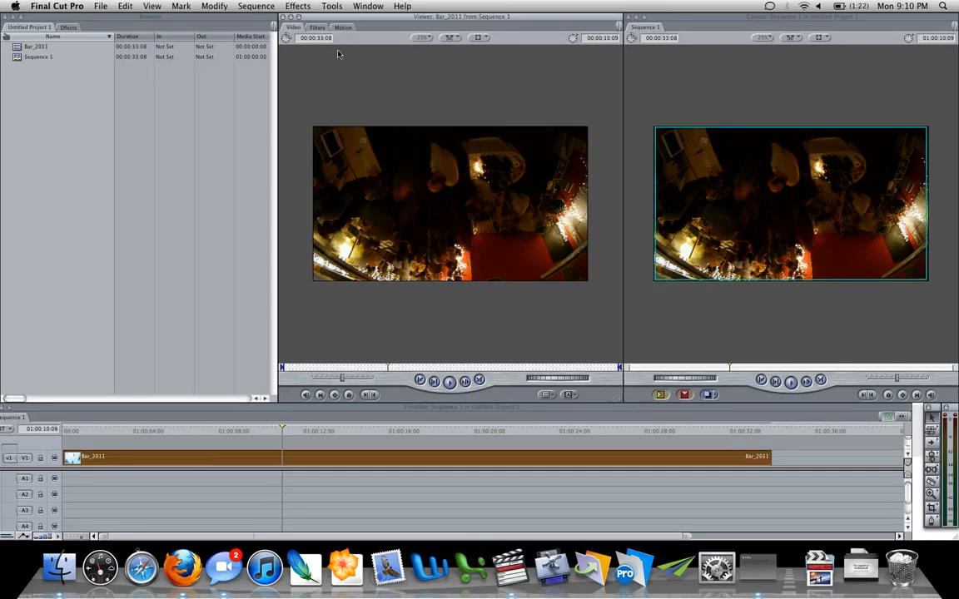
# Show the Motion controls (Scale, Rotation, Center) for the bar clip in the Viewer.
pyautogui.click(343, 27)
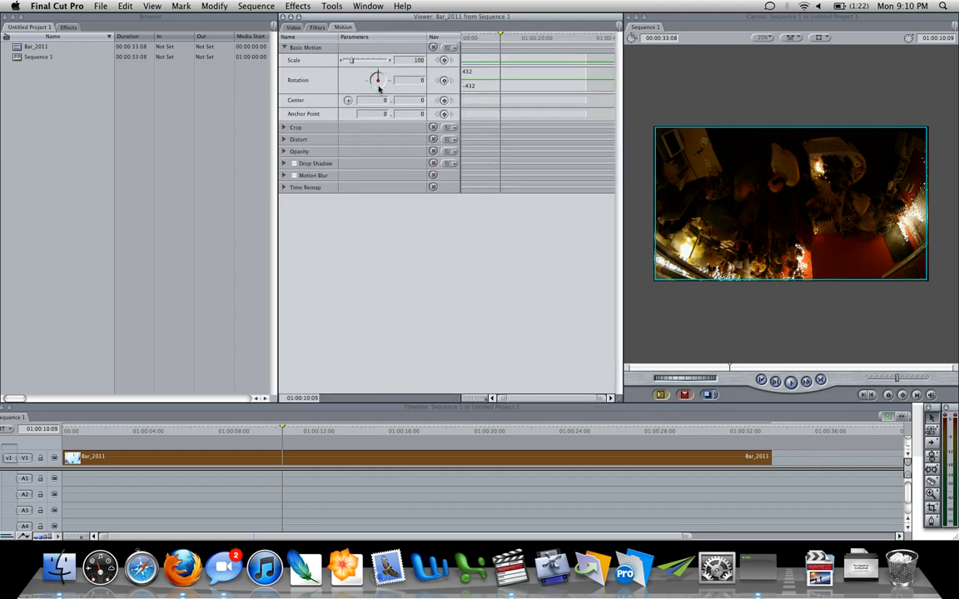
pyautogui.moveTo(378, 80); pyautogui.dragTo(378, 74)
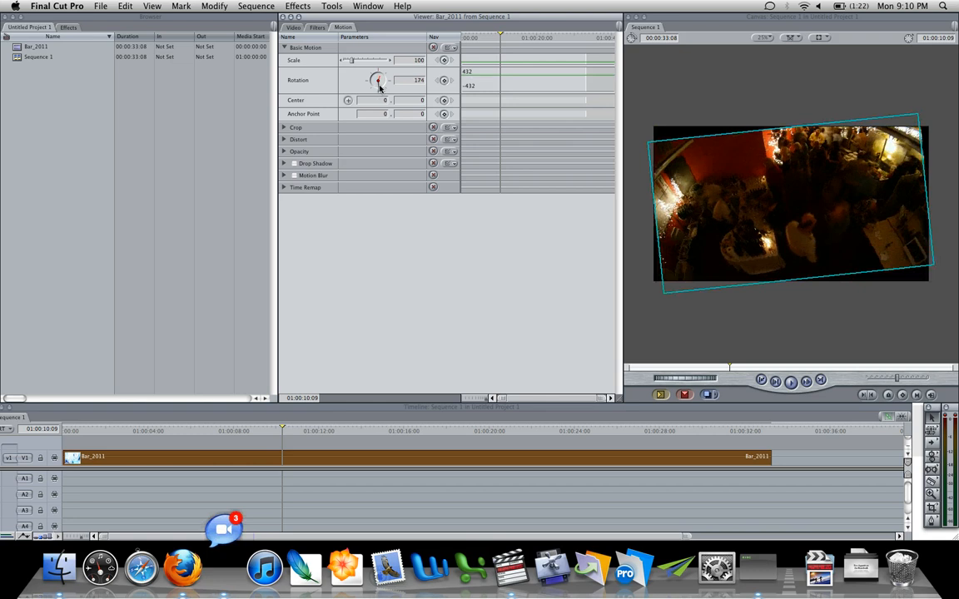
pyautogui.moveTo(376, 80); pyautogui.dragTo(376, 80)
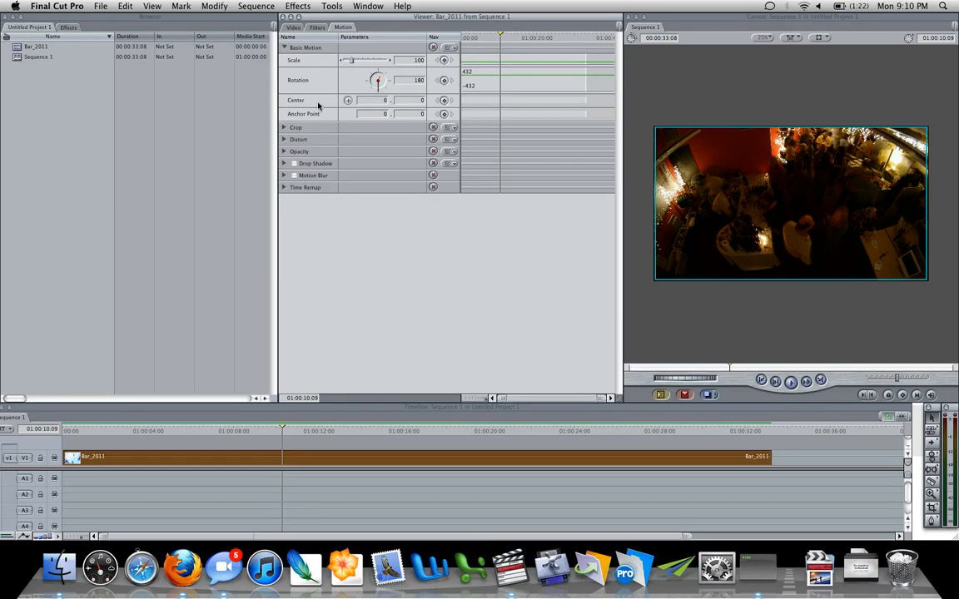
pyautogui.click(125, 6)
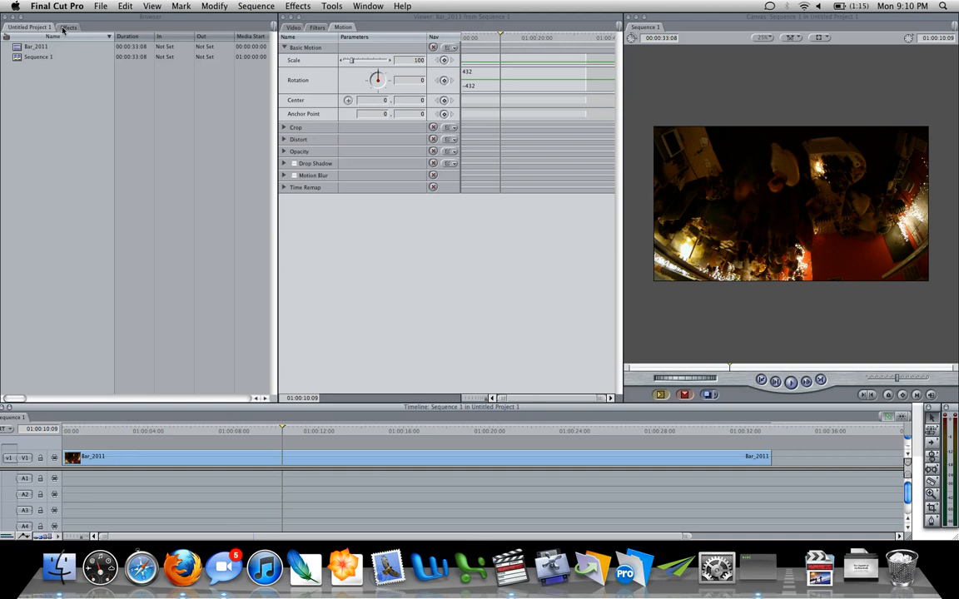
# Apply Video Filters > Perspective > Flop from the Effects browser onto the bar clip.
pyautogui.click(70, 27)
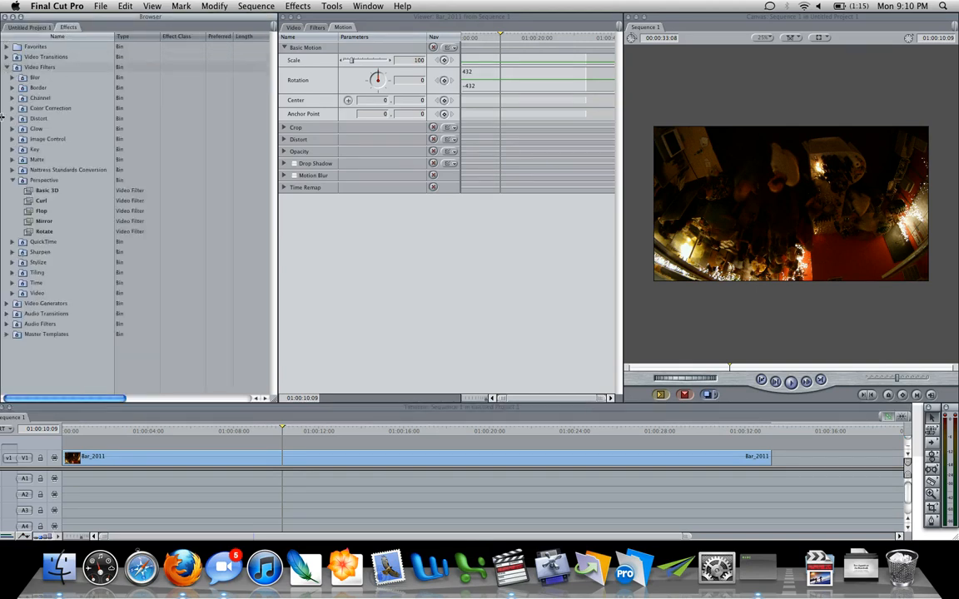
pyautogui.click(13, 179)
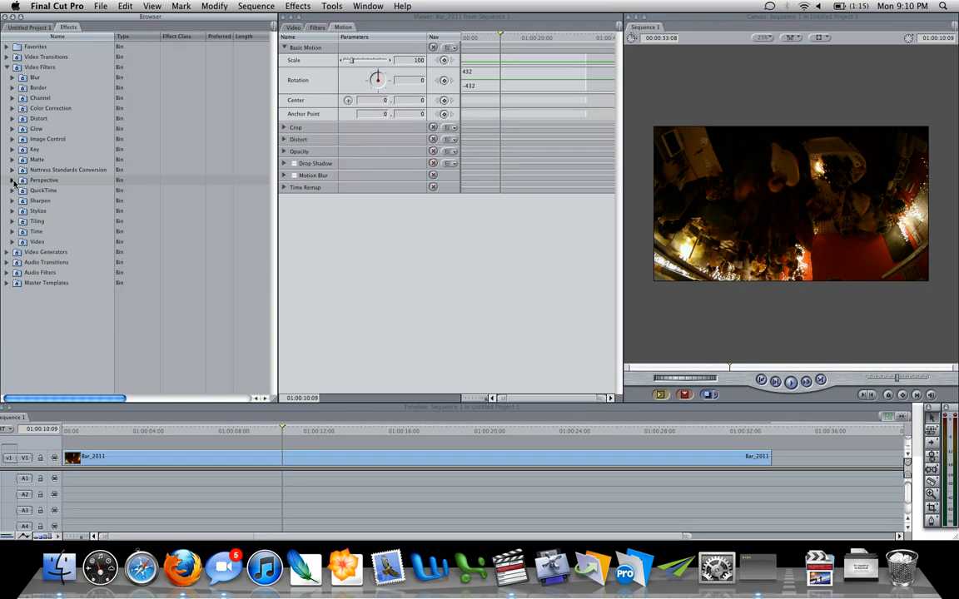
pyautogui.click(13, 180)
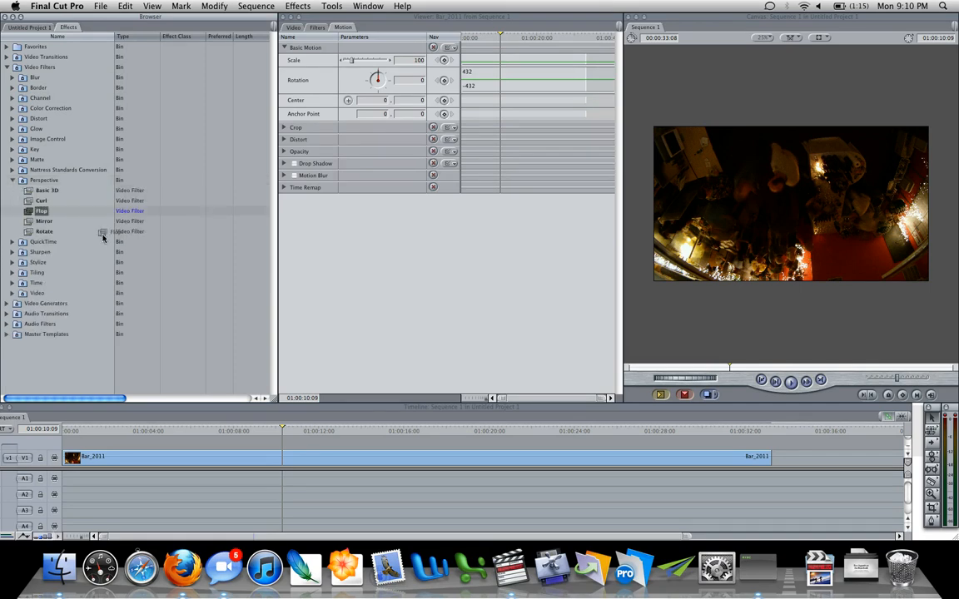
pyautogui.moveTo(42, 210); pyautogui.dragTo(120, 456)
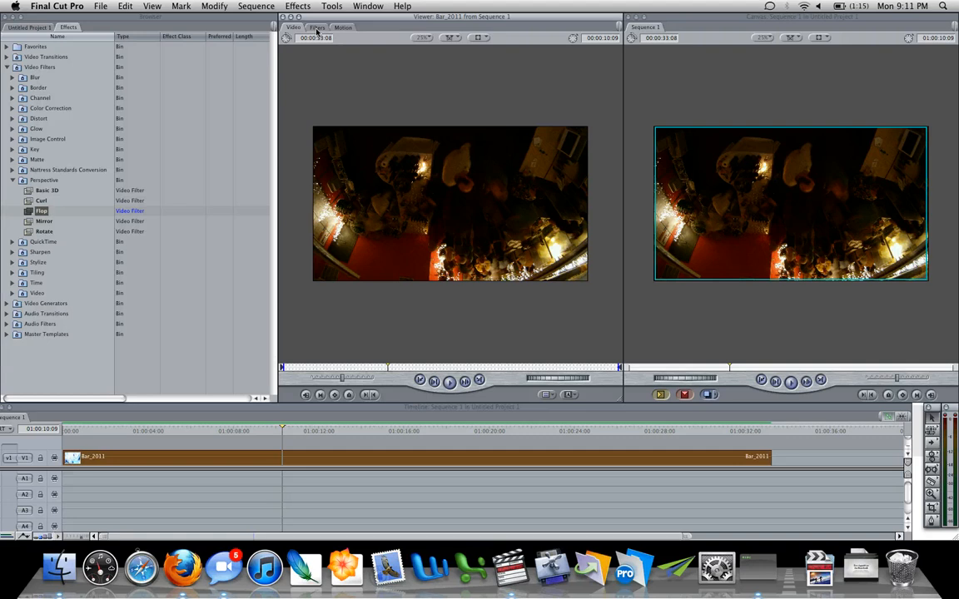
# In the clip's Filters, set the Flop direction to Vertical, then to Both to right the video.
pyautogui.click(316, 27)
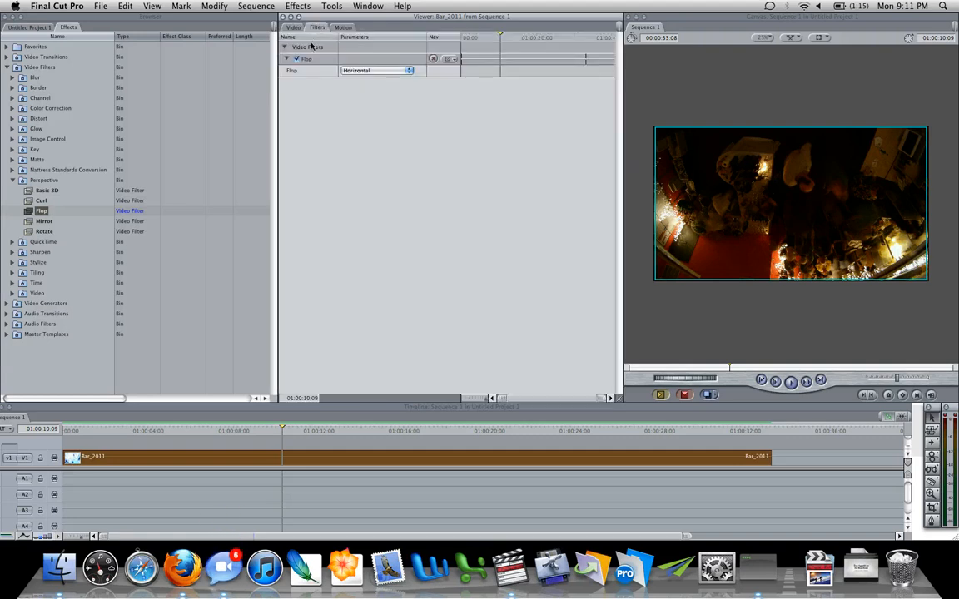
pyautogui.click(375, 70)
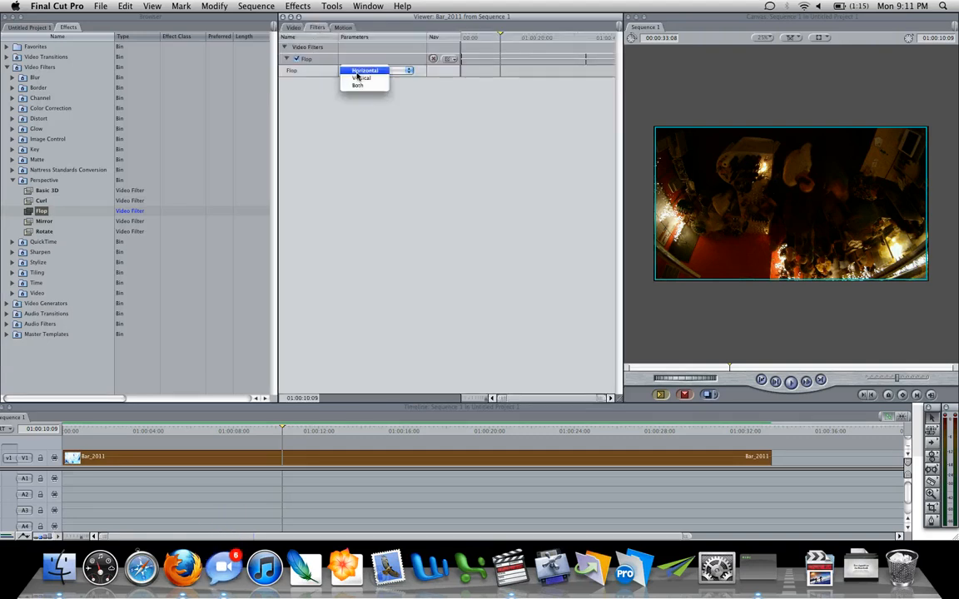
pyautogui.click(363, 79)
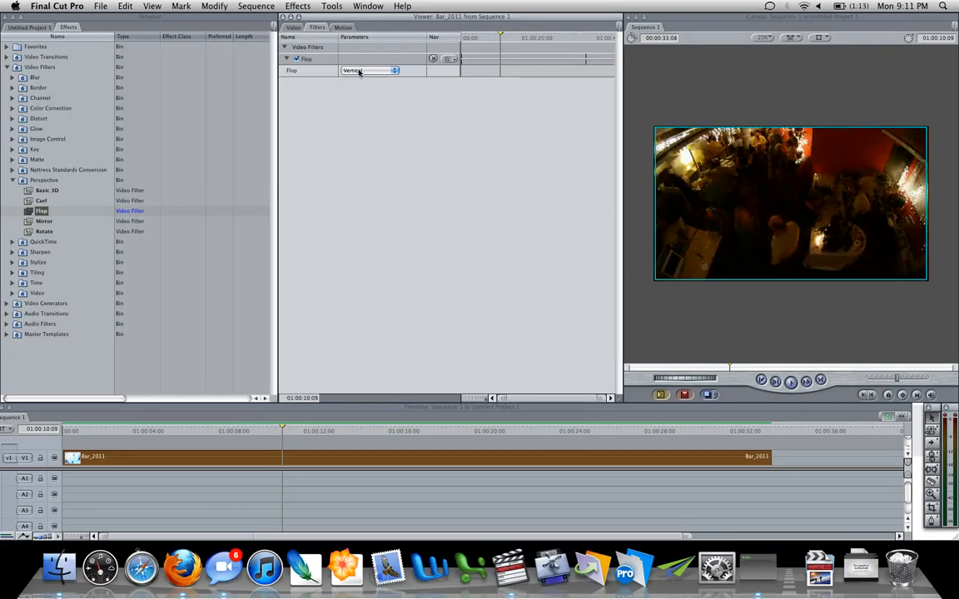
pyautogui.click(369, 70)
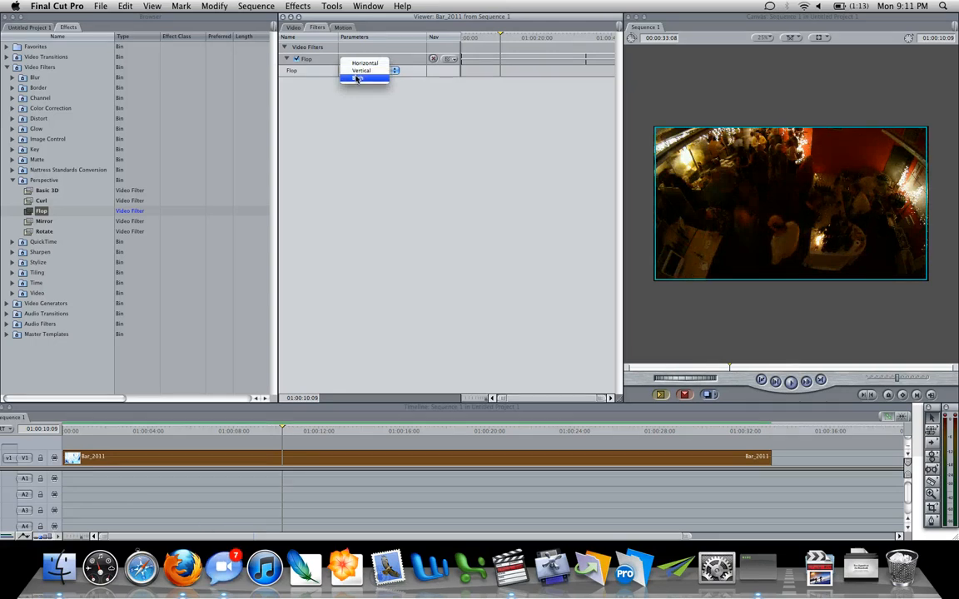
pyautogui.click(363, 77)
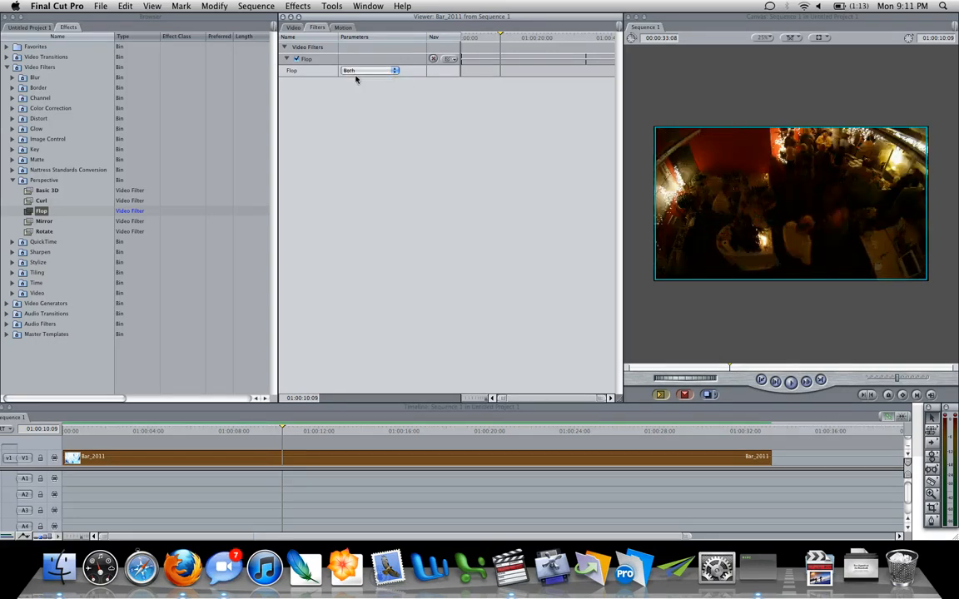